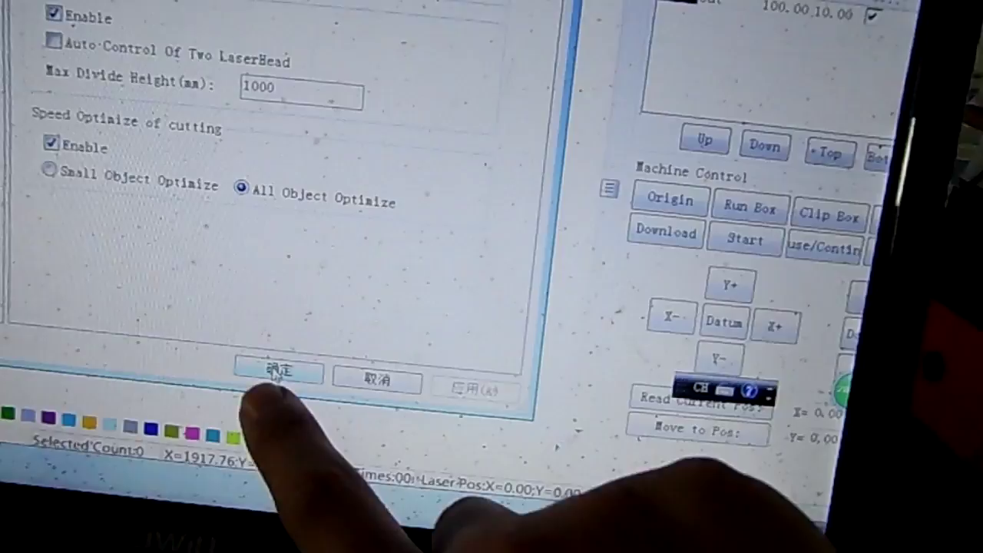
- Apply the speed optimization for all objects and close the optimization settings dialog
click(278, 374)
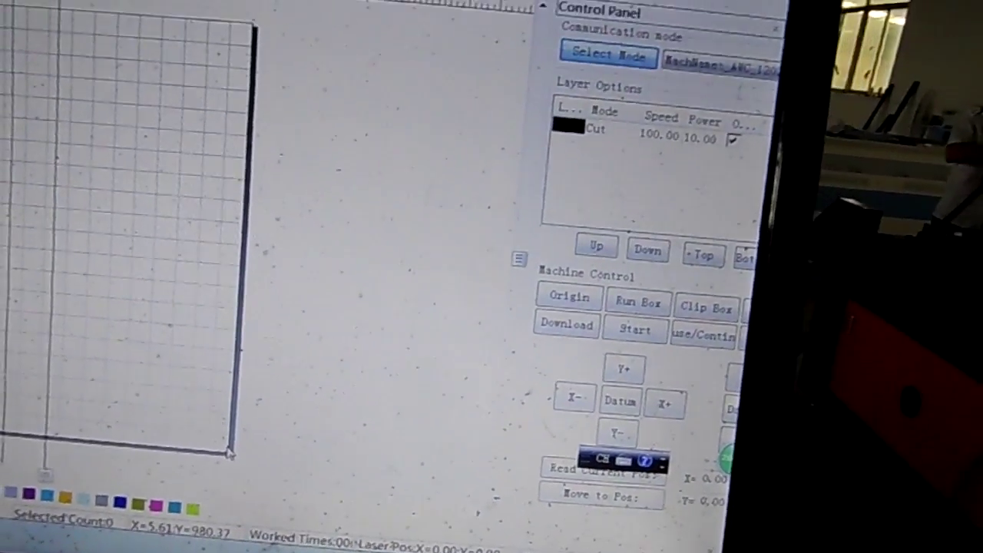